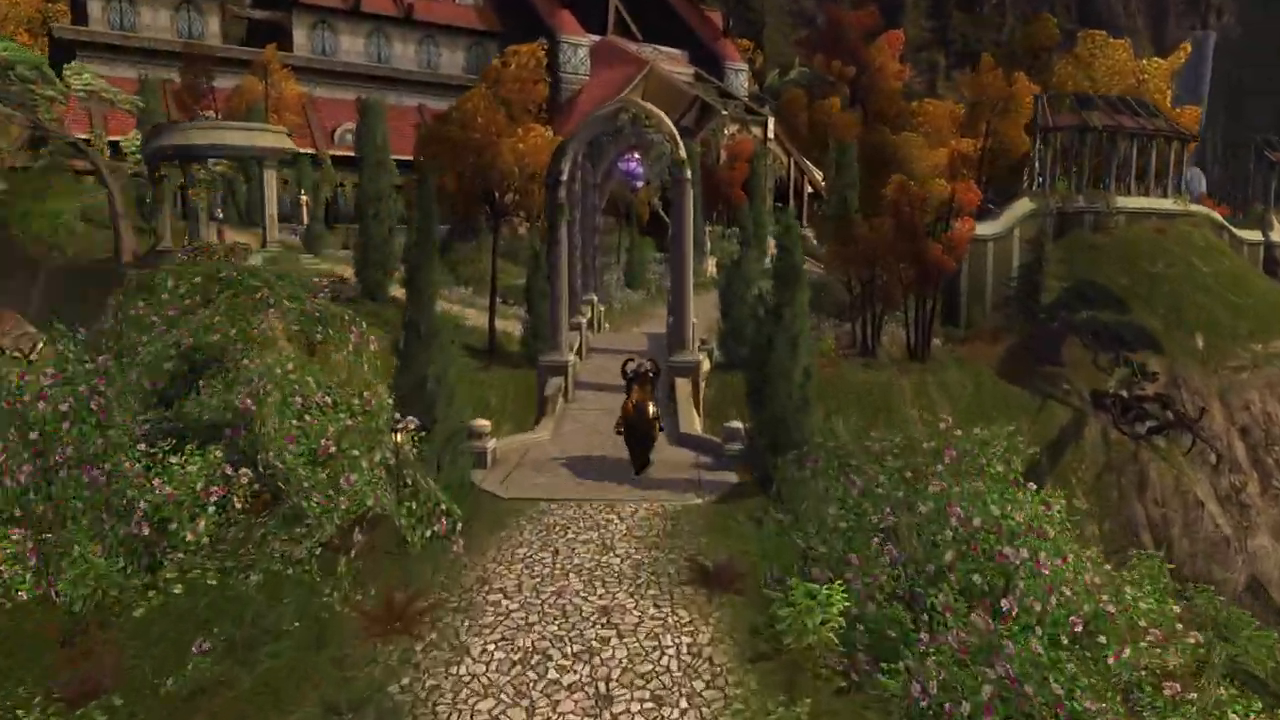
# Step: Move the character forward in Lord of the Rings Online before leaving the game view
pyautogui.press('w')
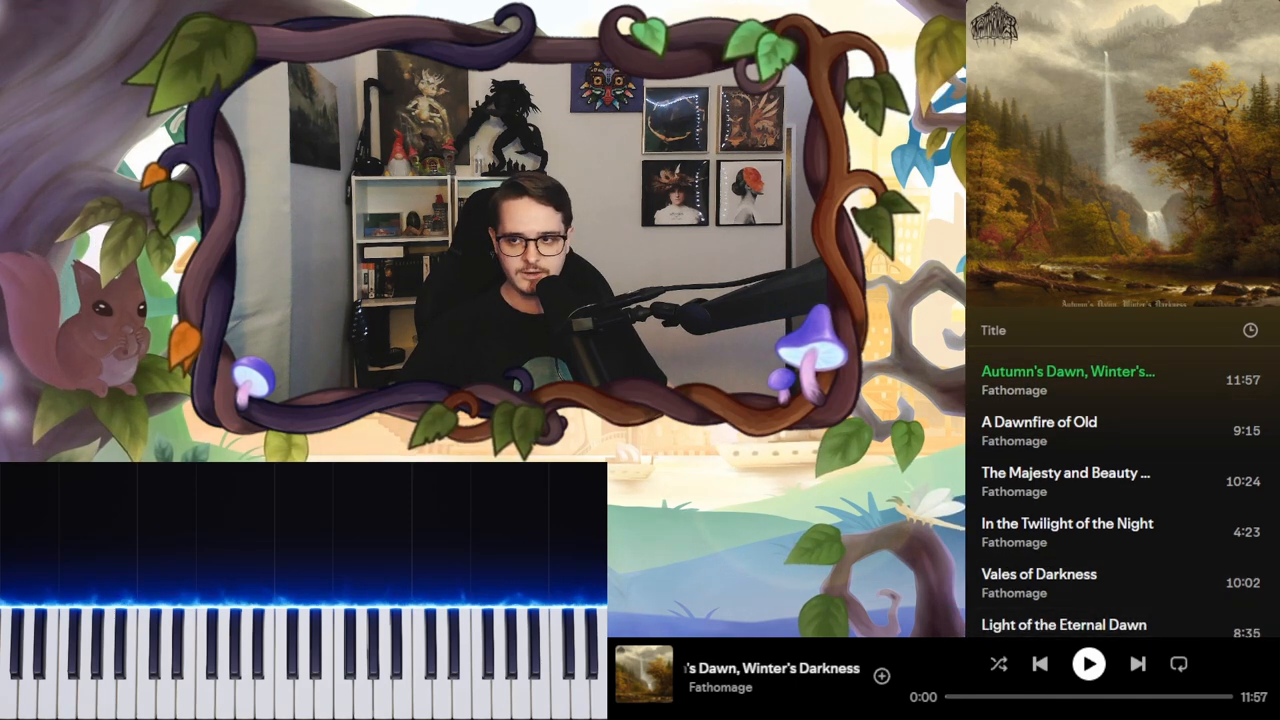
# Step: Start playback of the opening track 'Autumn's Dawn, Winter's Darkness'
pyautogui.click(1088, 664)
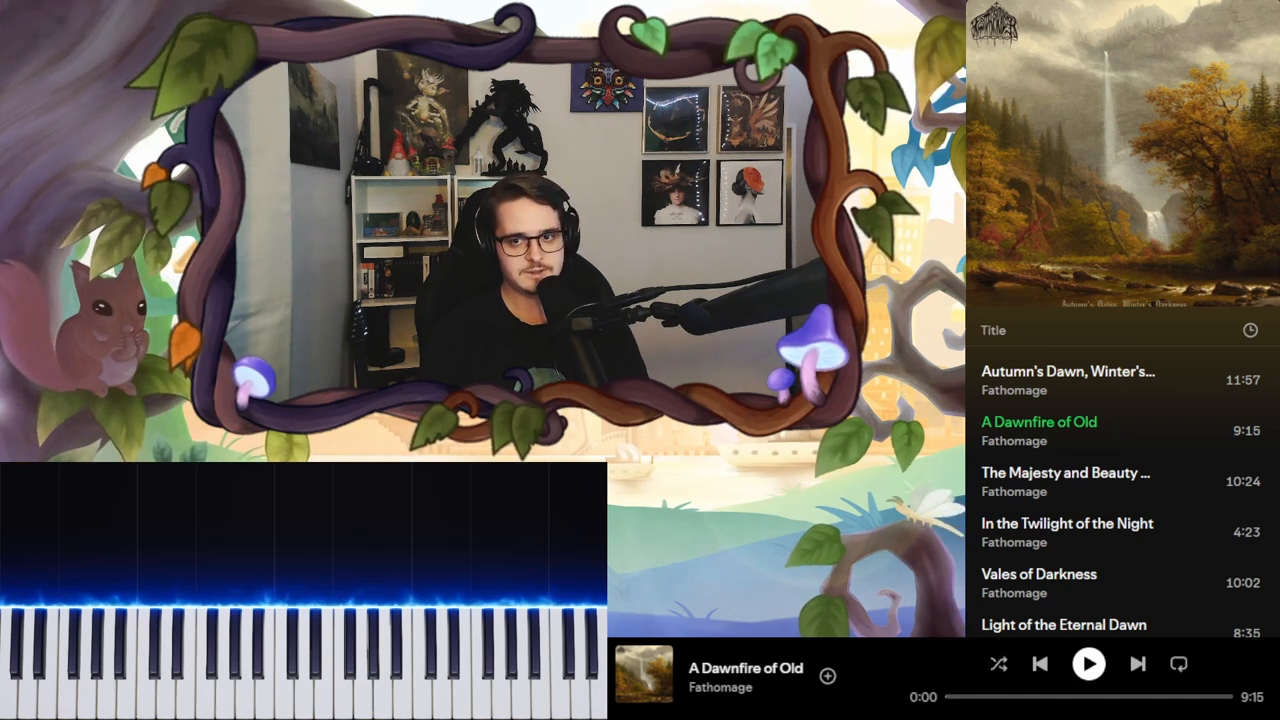
# Step: Play 'A Dawnfire of Old' and pause it near its end at 9:13, with the tracklist scrolled down
pyautogui.click(1088, 664)
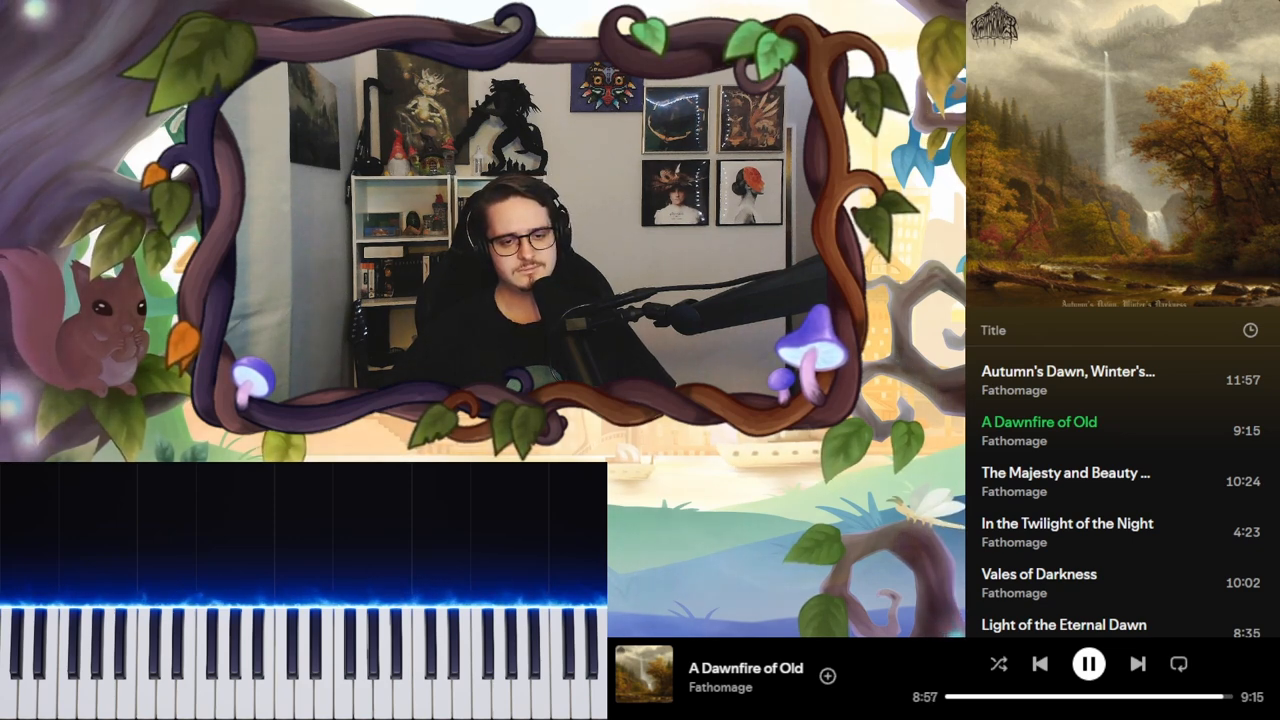
pyautogui.click(1088, 664)
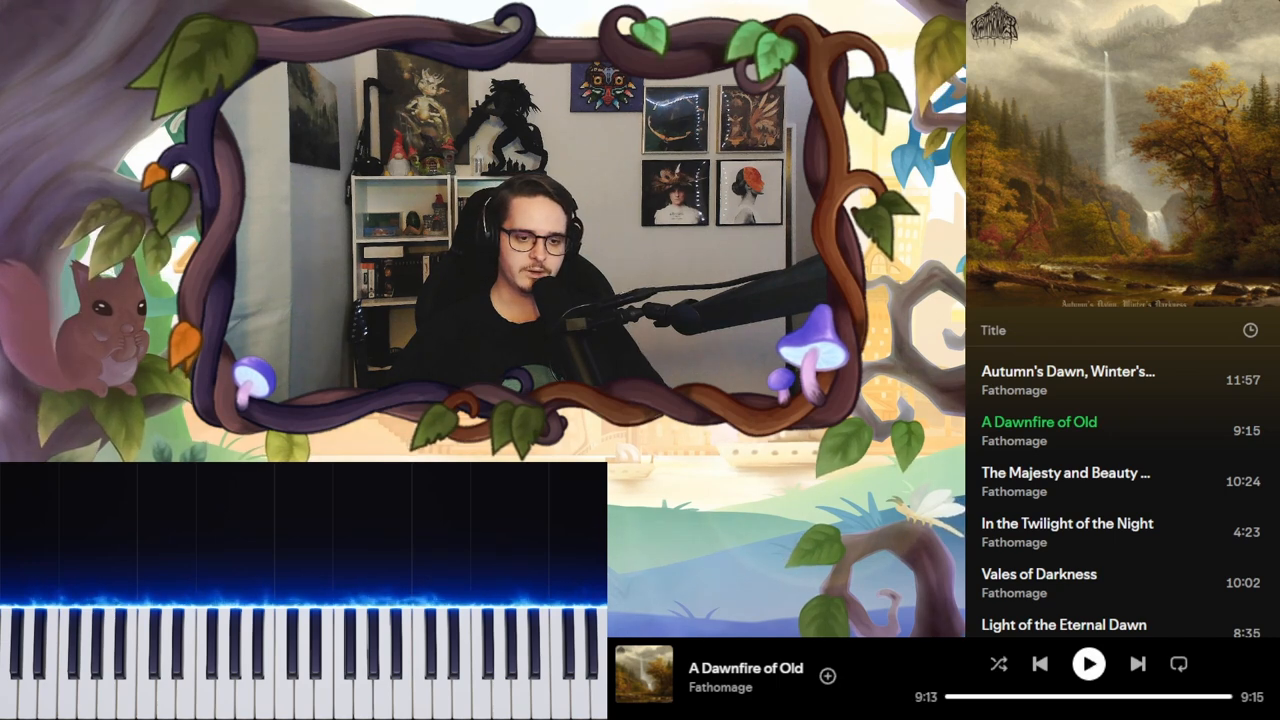
pyautogui.scroll(-3)
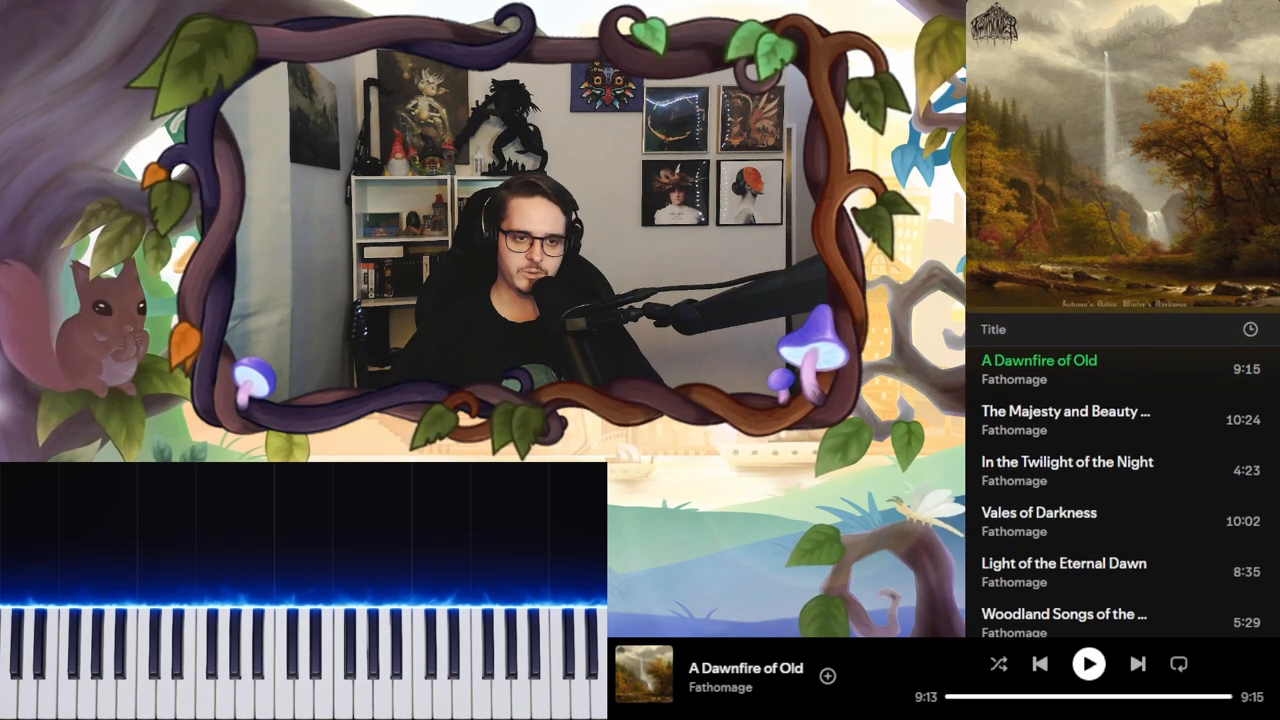
pyautogui.scroll(-3)
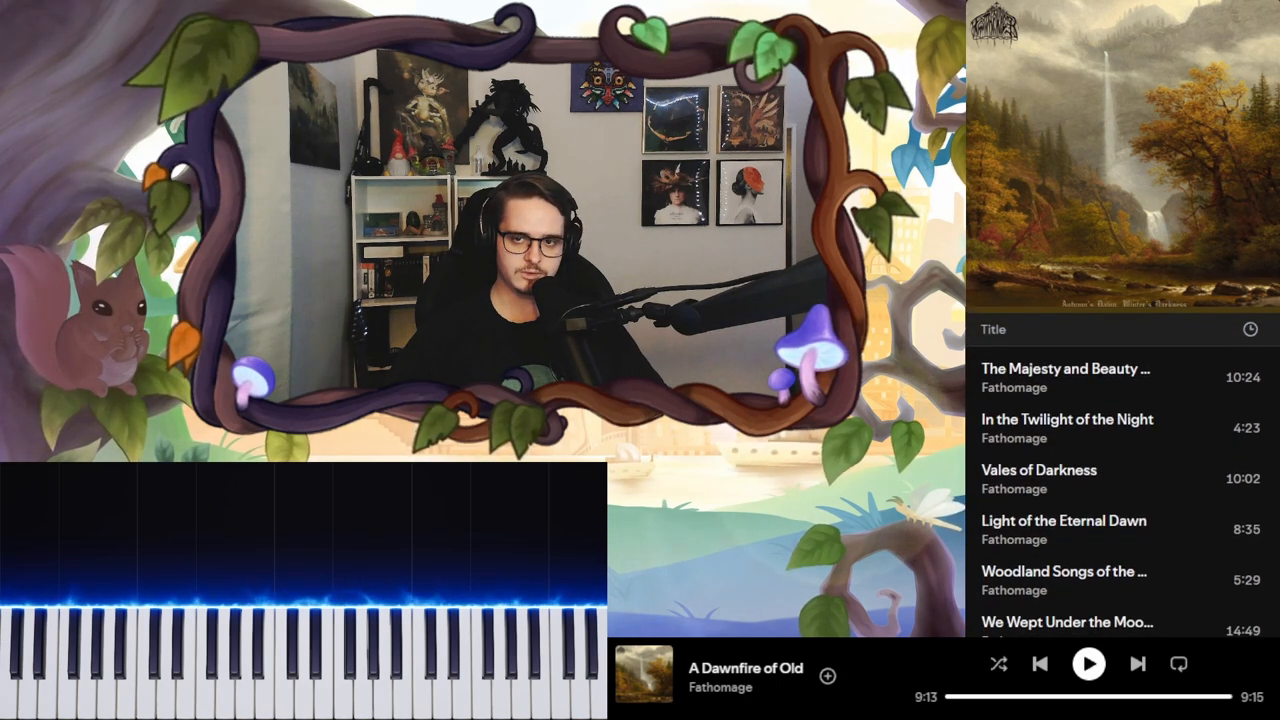
pyautogui.moveTo(1038, 468)
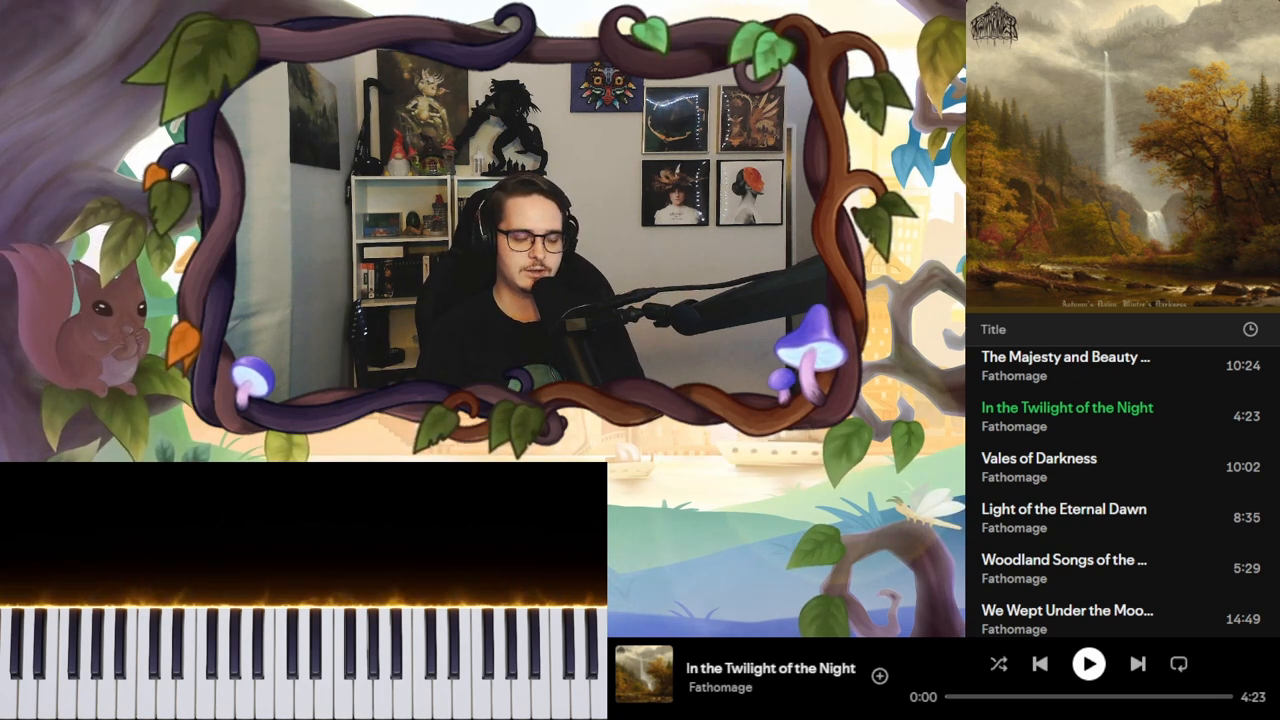
# Step: Play from 'In the Twilight of the Night' and pause 'Woodland Songs of the Aspen Forest' at 0:17
pyautogui.click(1088, 664)
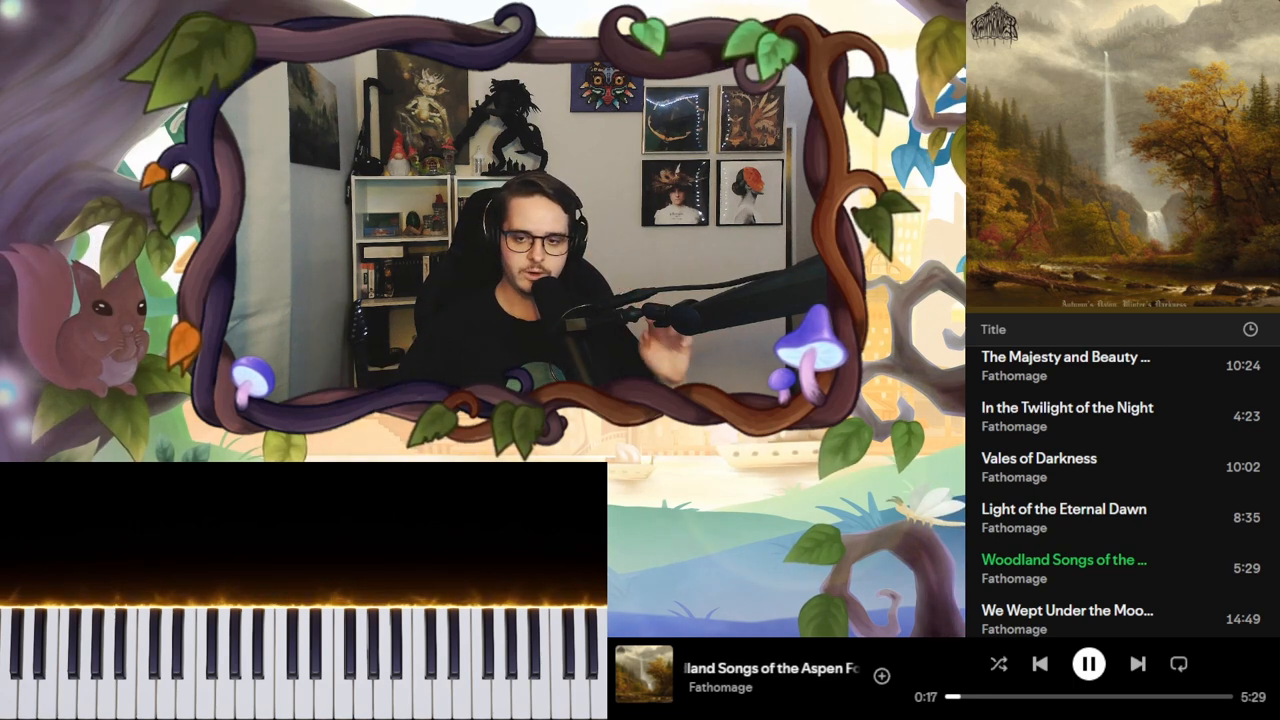
pyautogui.click(1088, 664)
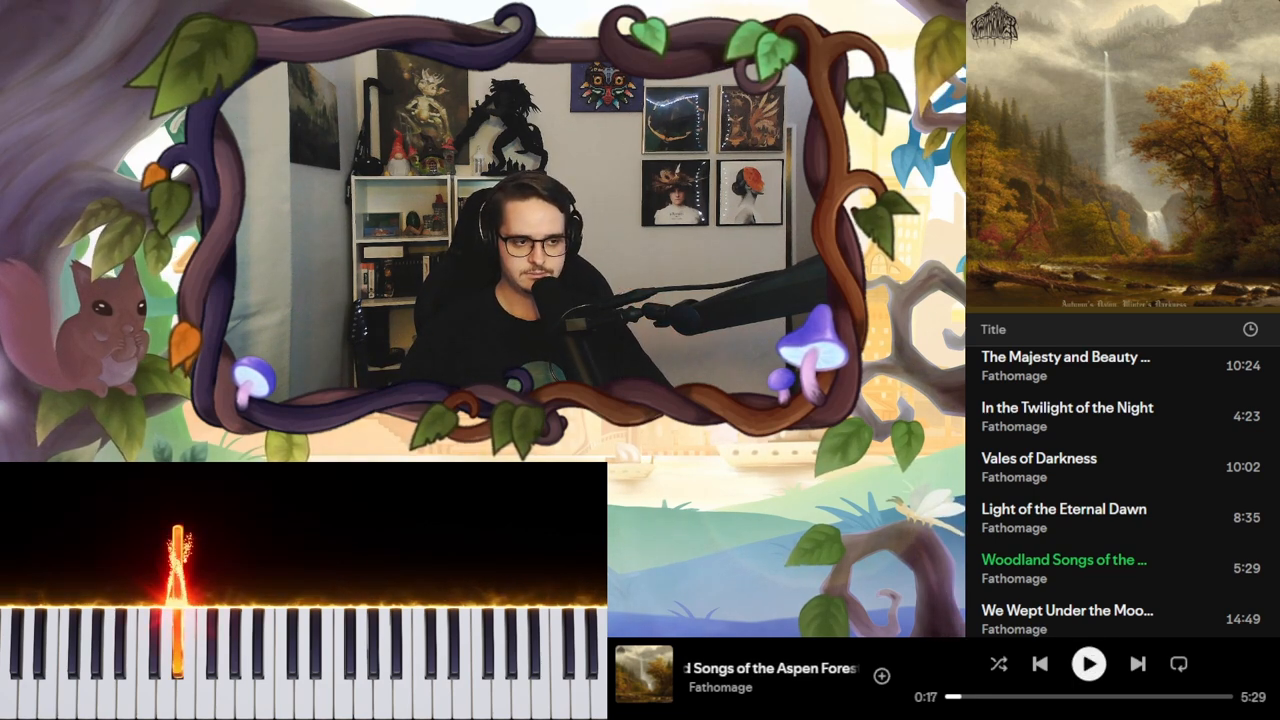